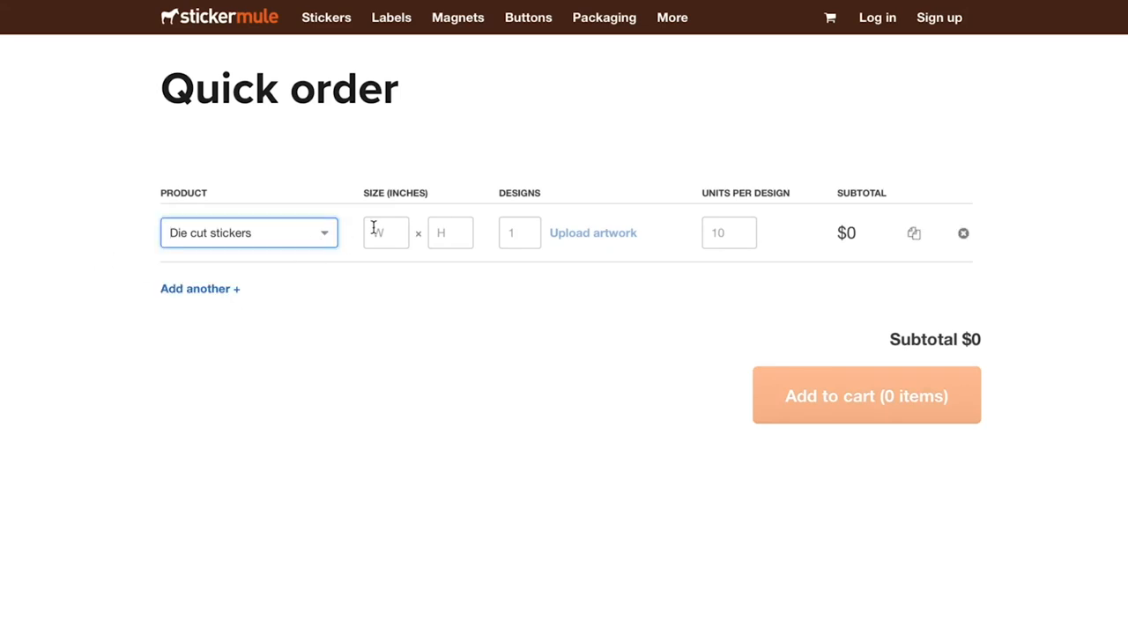
Enter 3 for the sticker size, 10 designs, and 5 for the next row's quantity.
{"action": "type", "text": "3"}
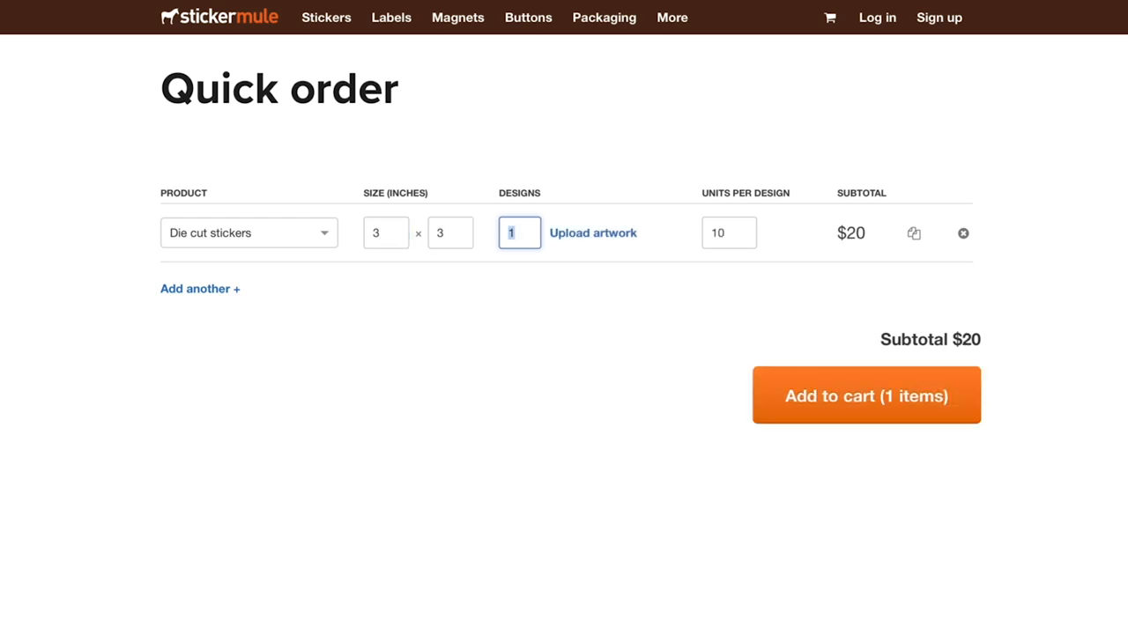
{"action": "type", "text": "10"}
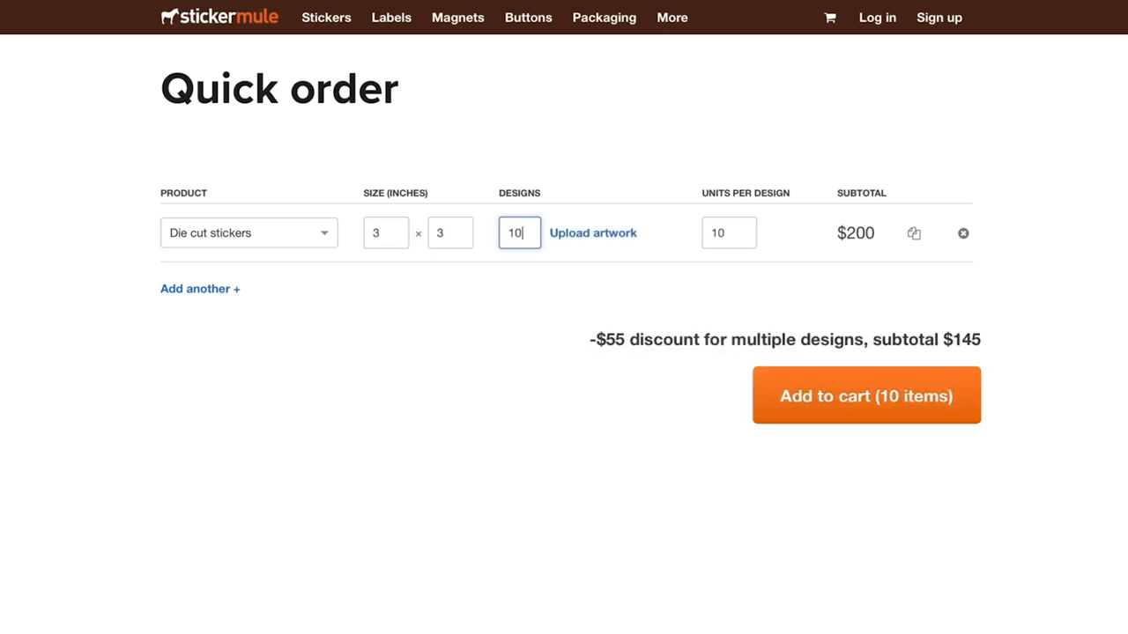
{"action": "type", "text": "5"}
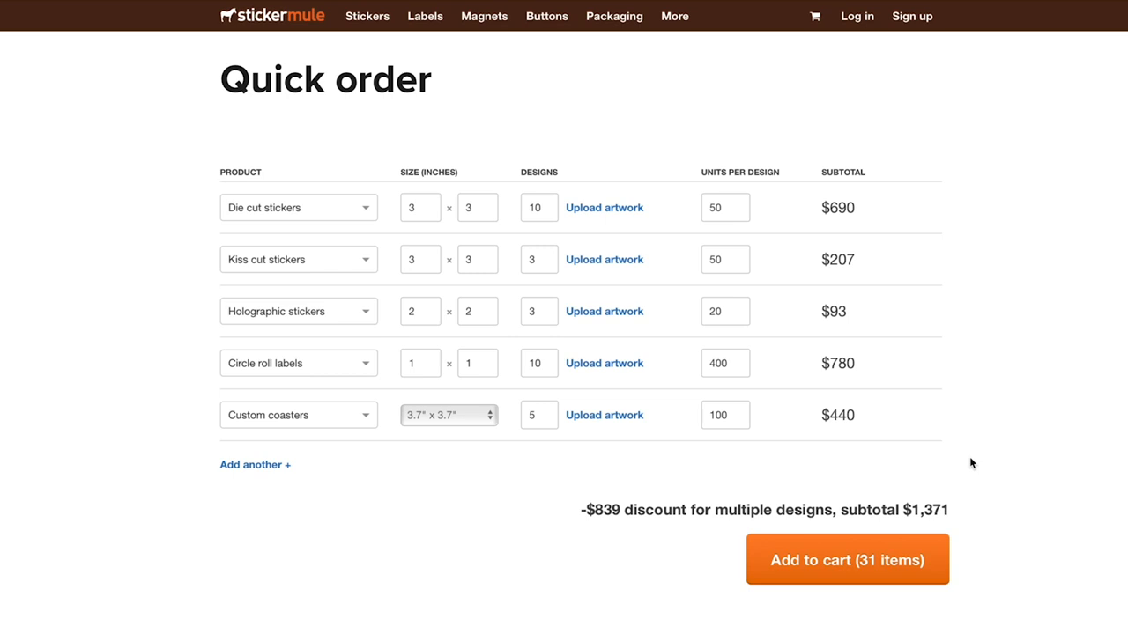
Dismiss the artwork upload, add the 31-item $1,371 order to the cart, and proceed to checkout.
{"action": "left_click", "coordinate": [603, 207]}
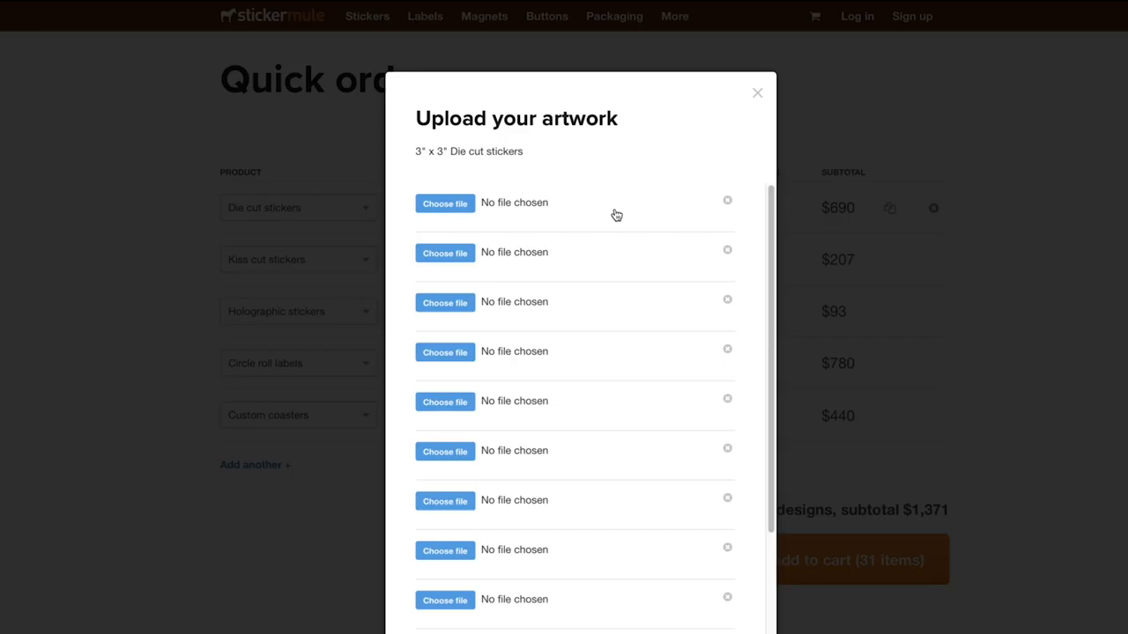
{"action": "mouse_move", "coordinate": [757, 97]}
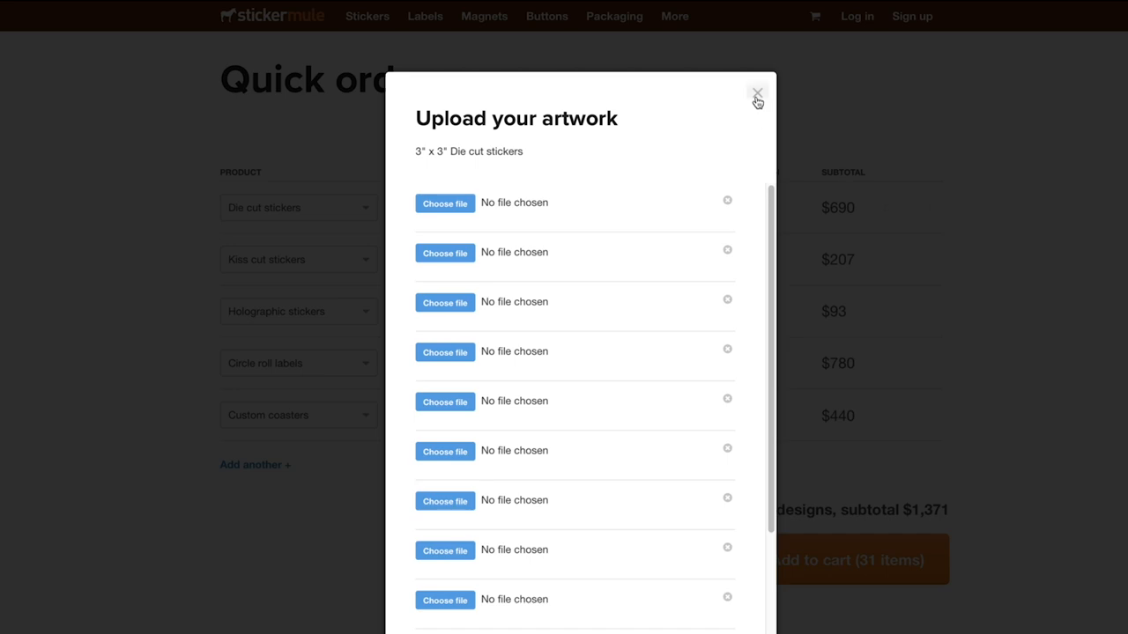
{"action": "left_click", "coordinate": [753, 92]}
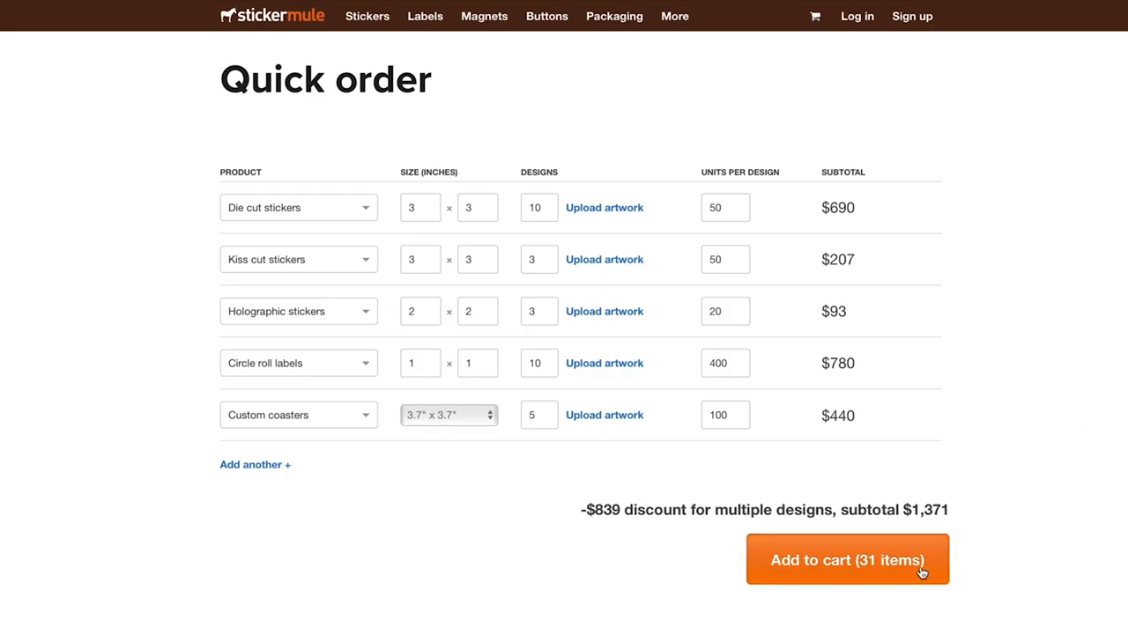
{"action": "left_click", "coordinate": [847, 560]}
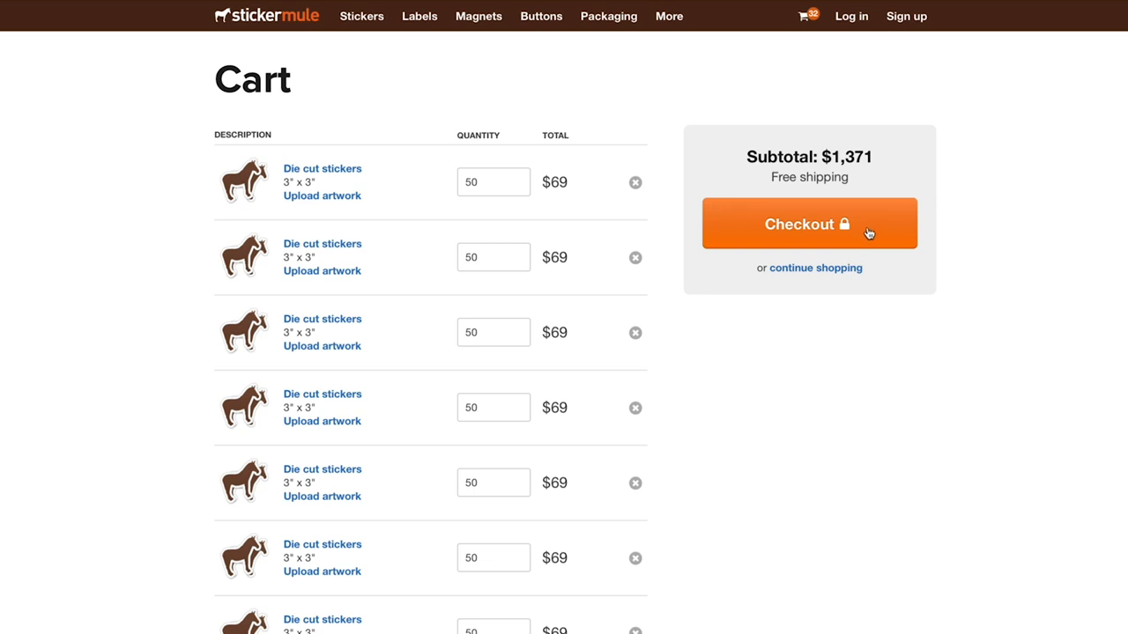
{"action": "left_click", "coordinate": [808, 223]}
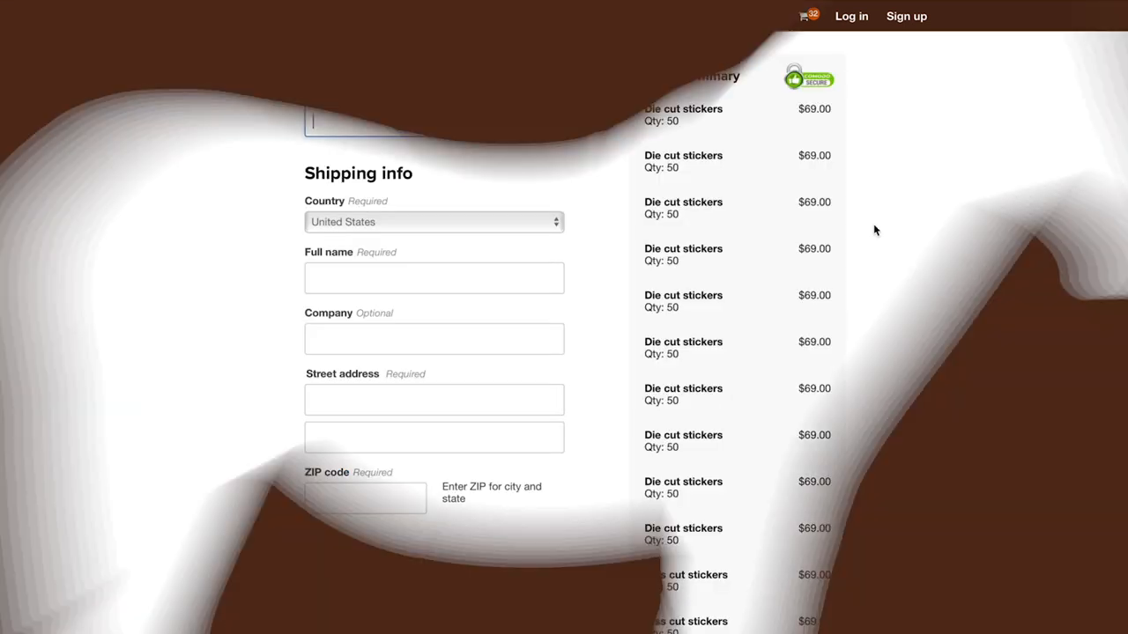